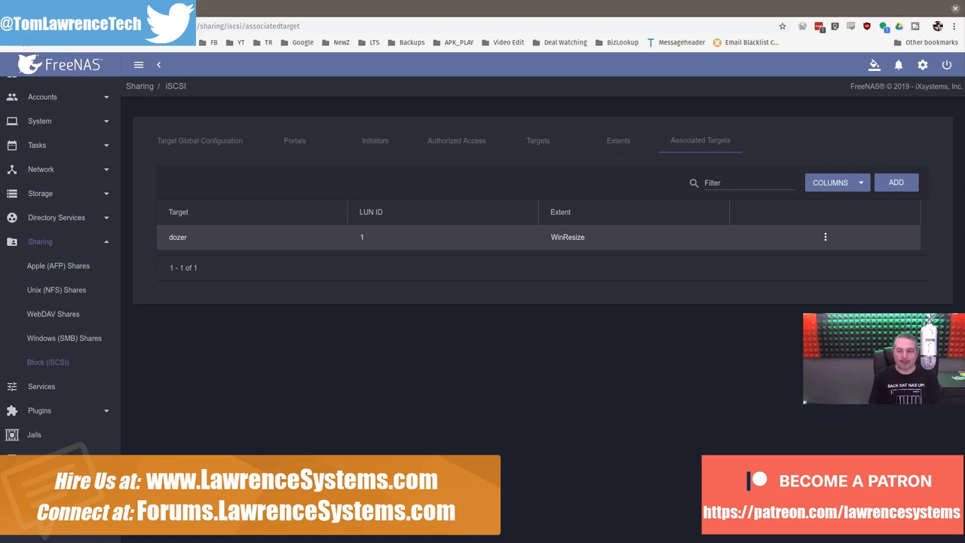
mouse_move(627, 342)
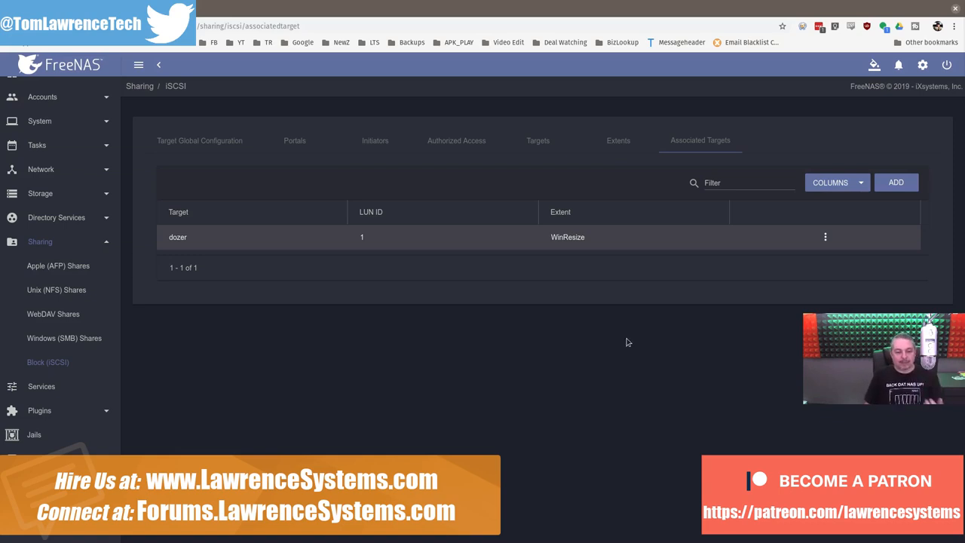
mouse_move(447, 347)
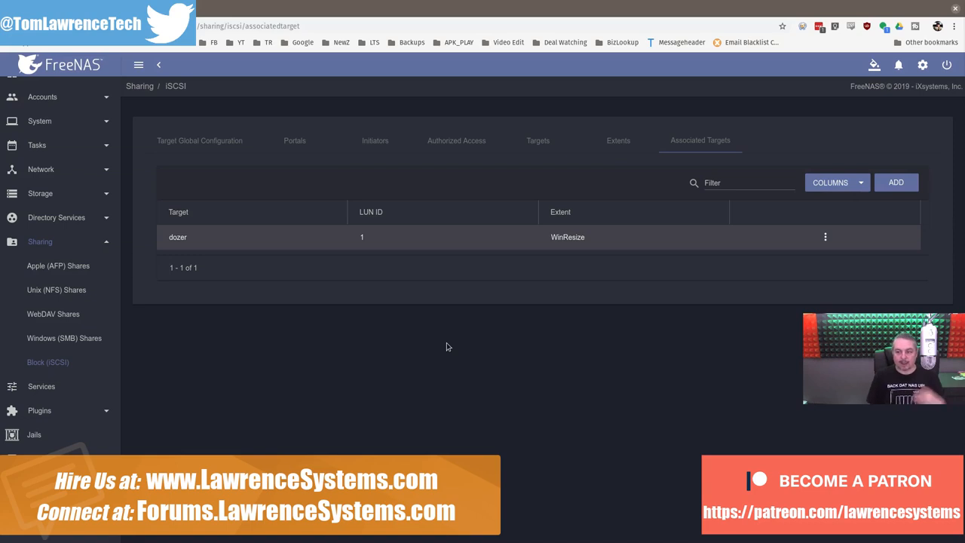
mouse_move(558, 422)
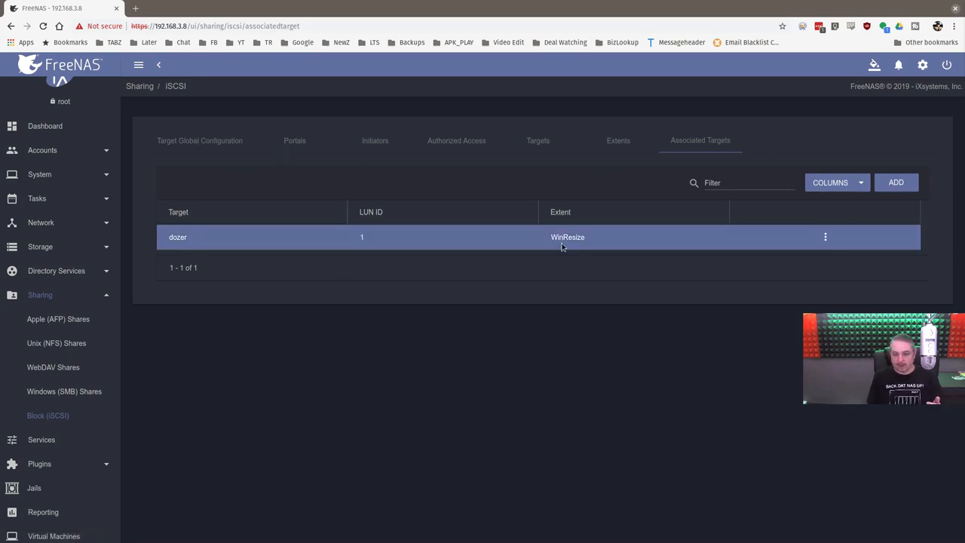
mouse_move(567, 237)
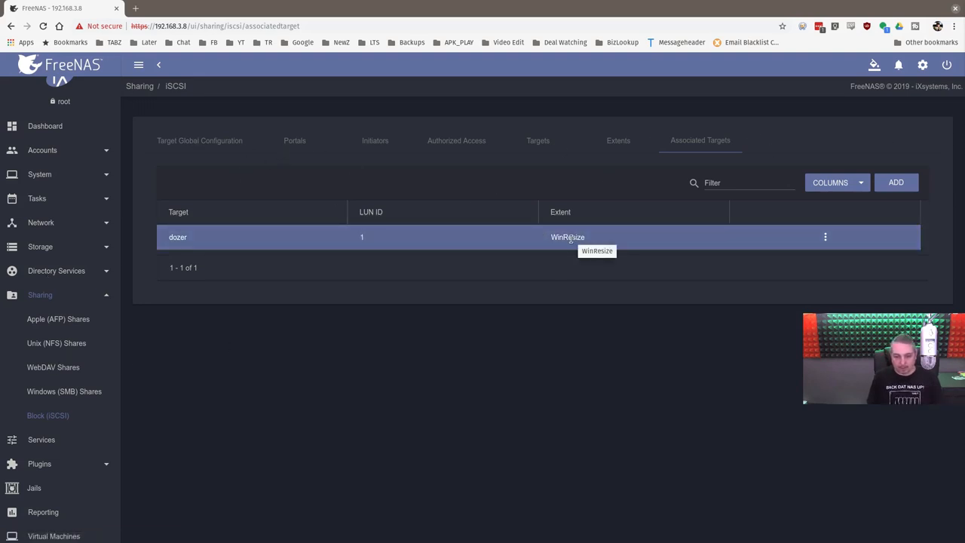
mouse_move(370, 322)
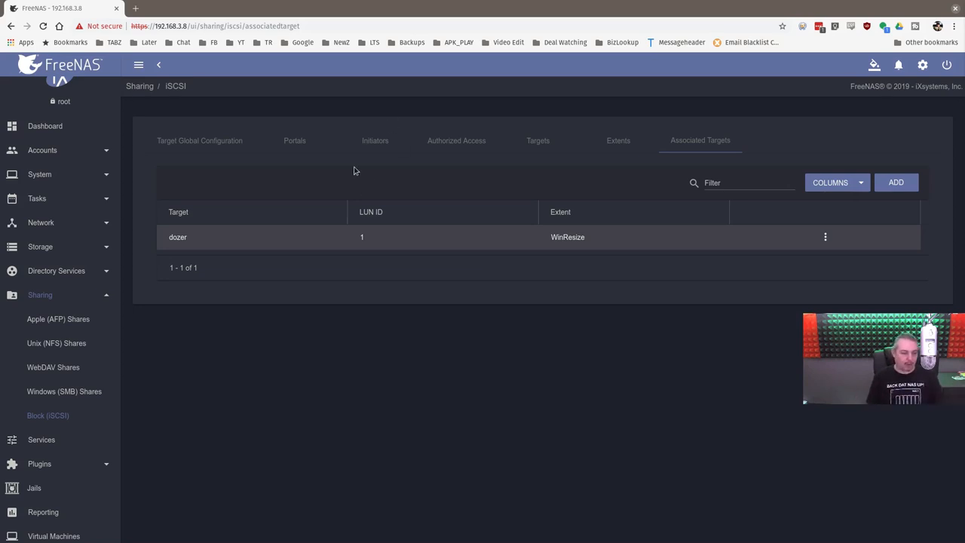
mouse_move(55, 238)
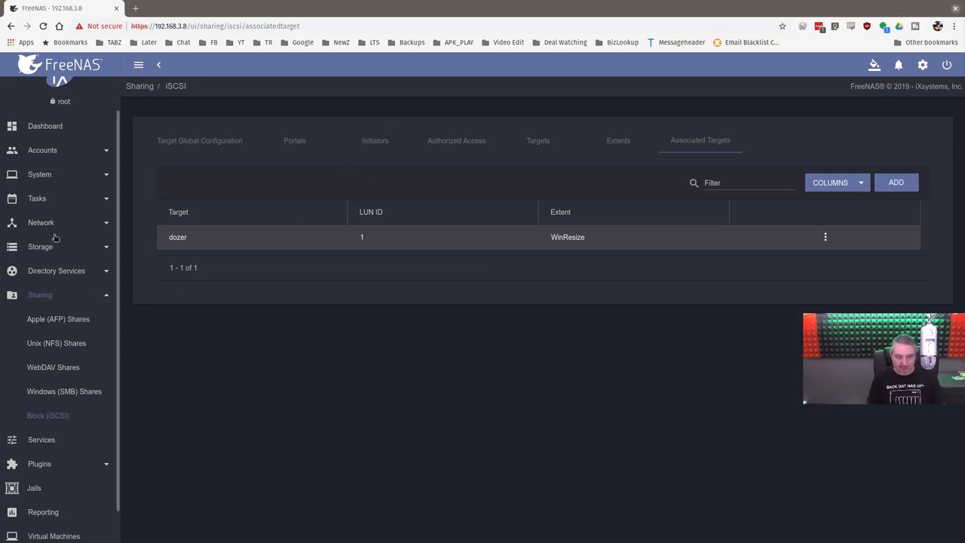
Show the Storage Pools list and expand Scruzzy to reveal the WindowsResizeTest zvol
left_click(39, 248)
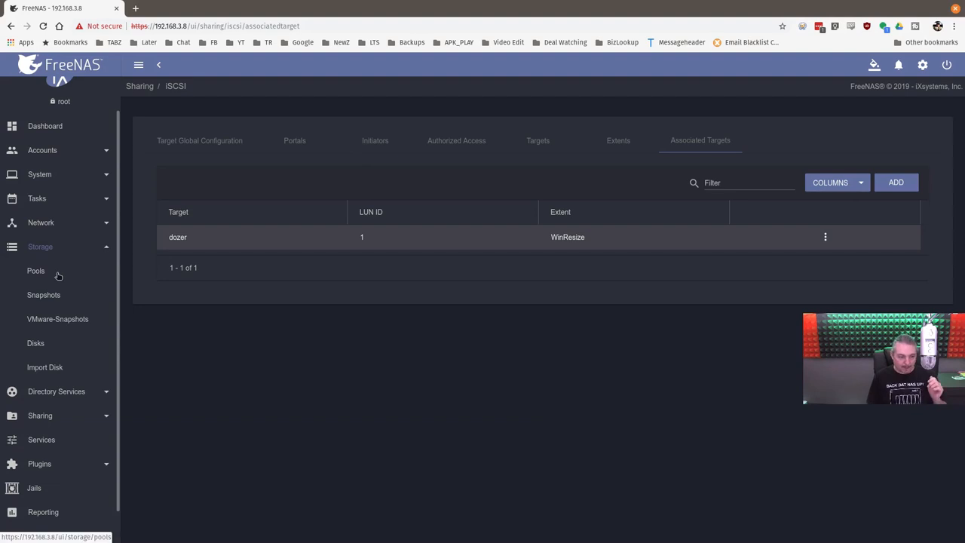
left_click(36, 272)
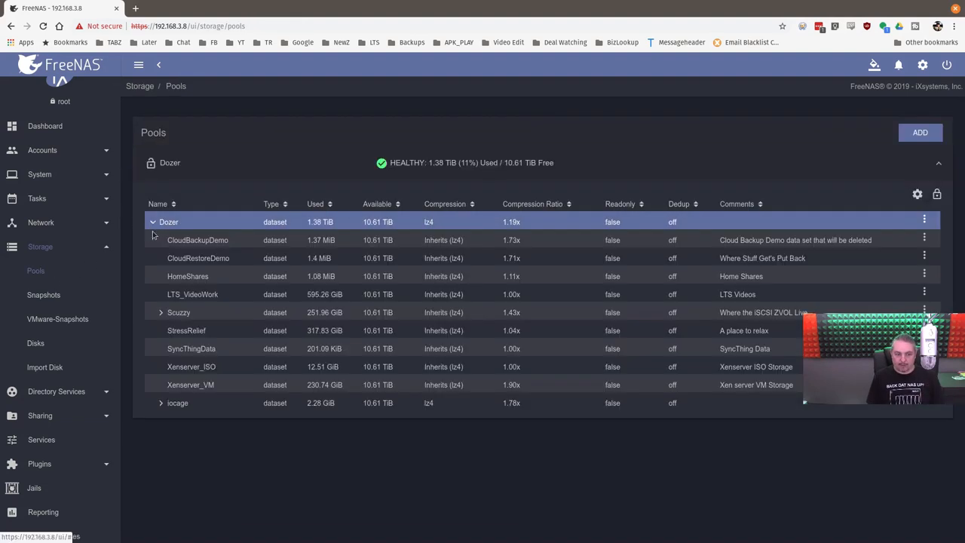
left_click(160, 312)
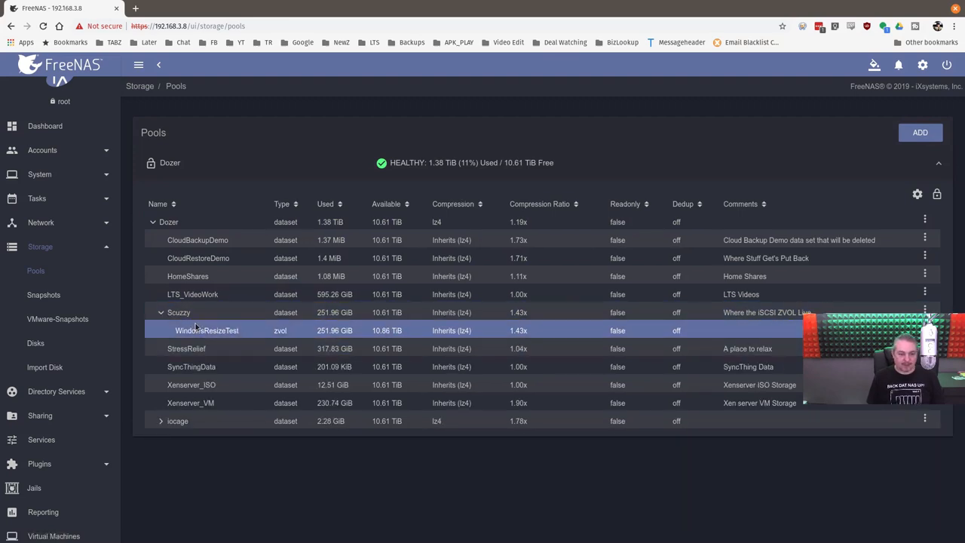
mouse_move(202, 325)
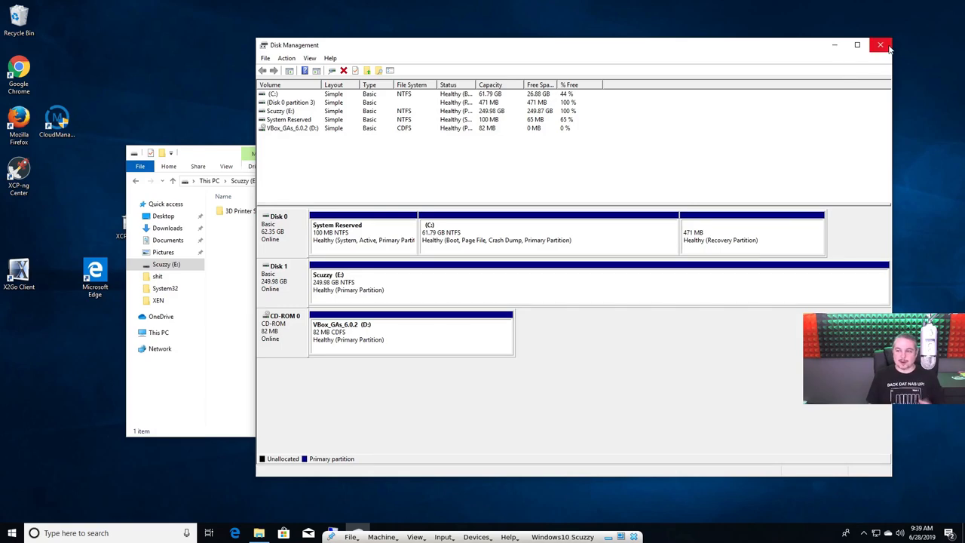
Close Disk Management and bring up the Start menu power options
left_click(881, 45)
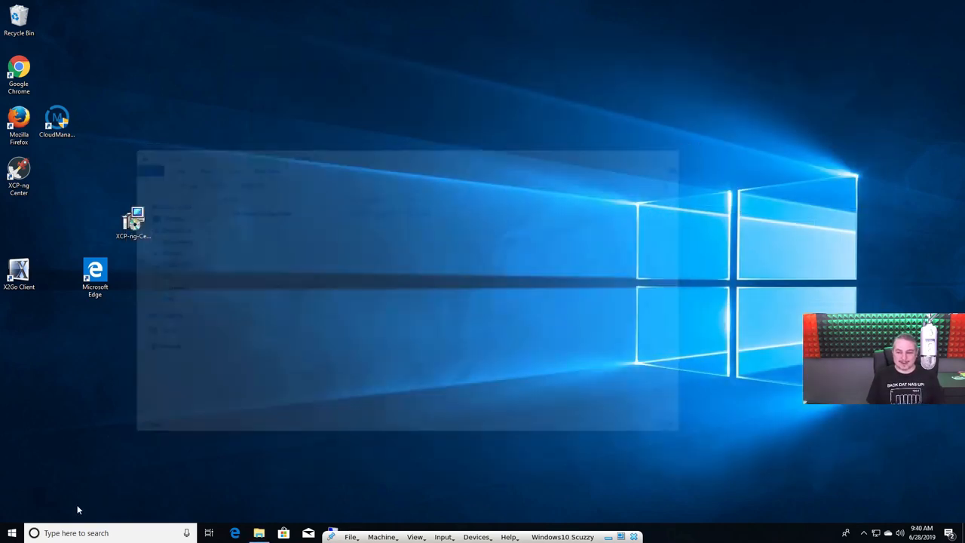
left_click(12, 533)
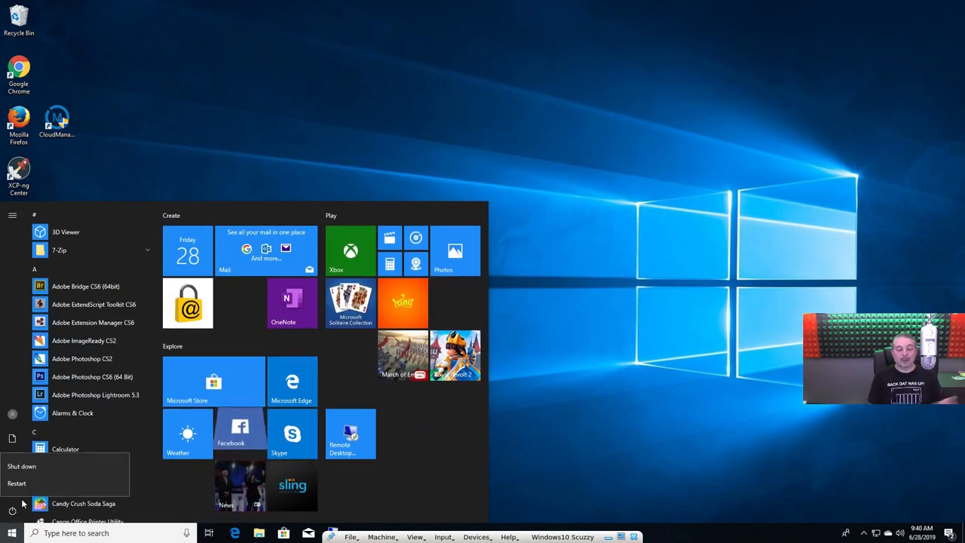
mouse_move(39, 468)
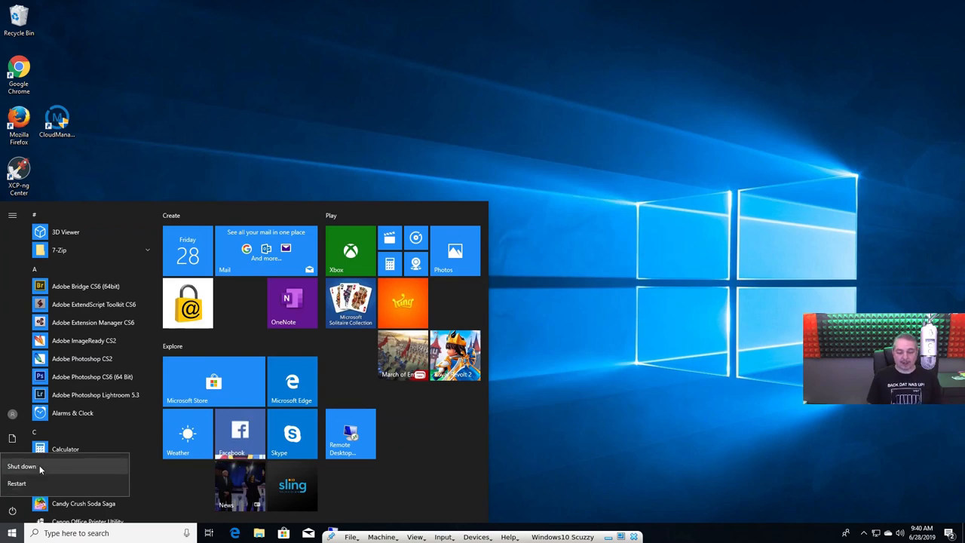
mouse_move(21, 466)
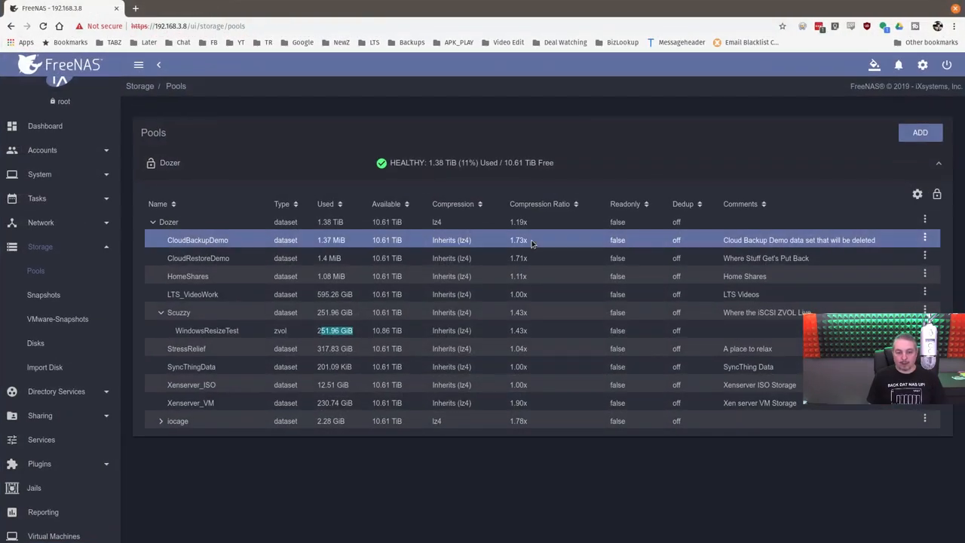
Start editing the 250 GiB WindowsResizeTest zvol from its row menu
left_click(207, 330)
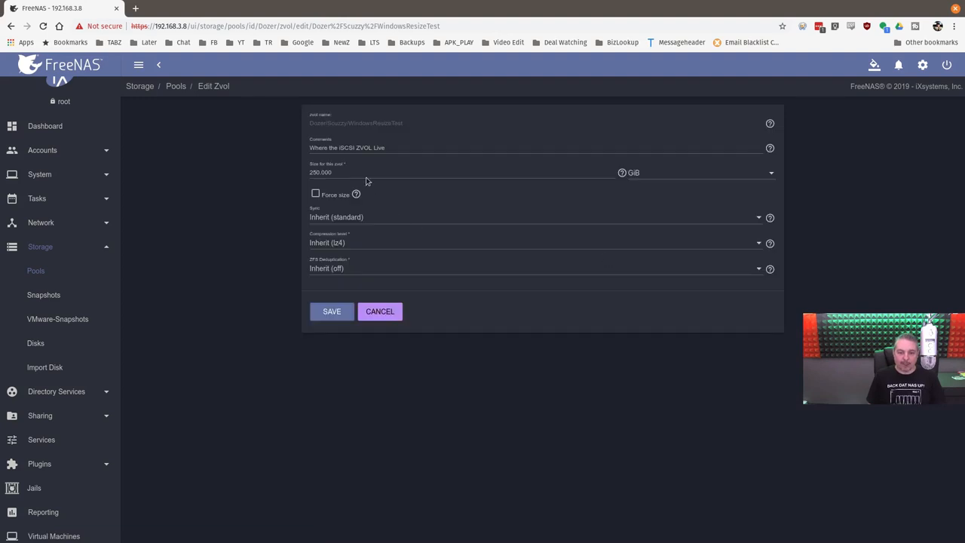
Set the zvol size to 2 TiB and save it
left_click(365, 172)
type("550.000")
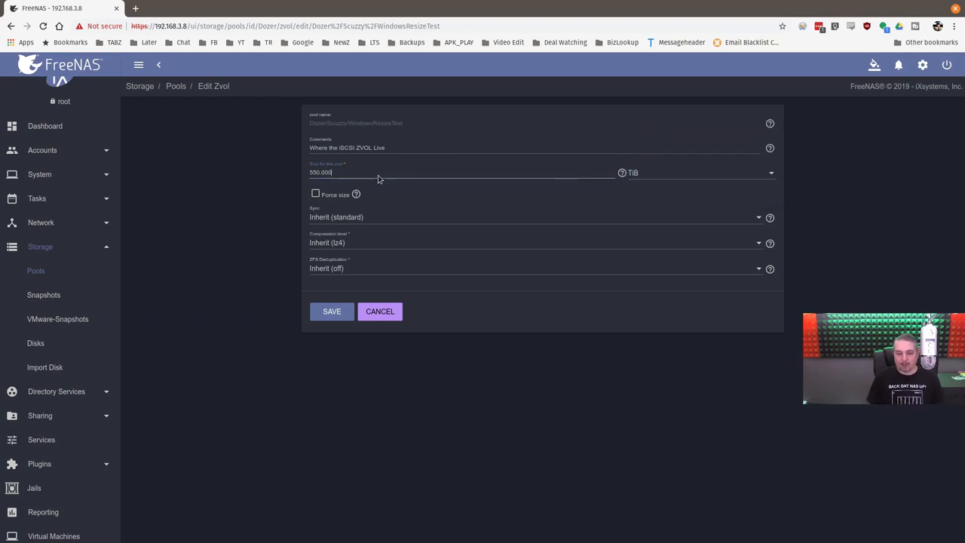
type("2")
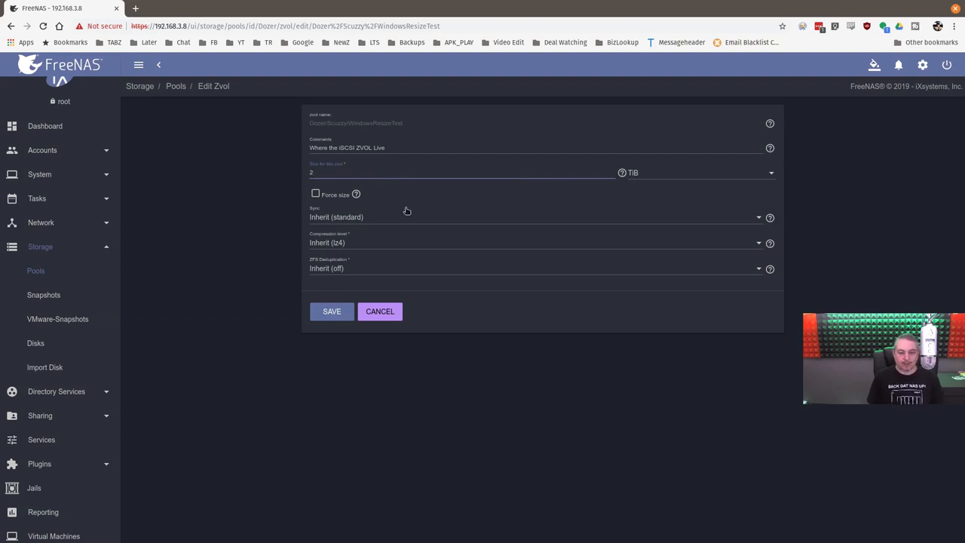
mouse_move(637, 183)
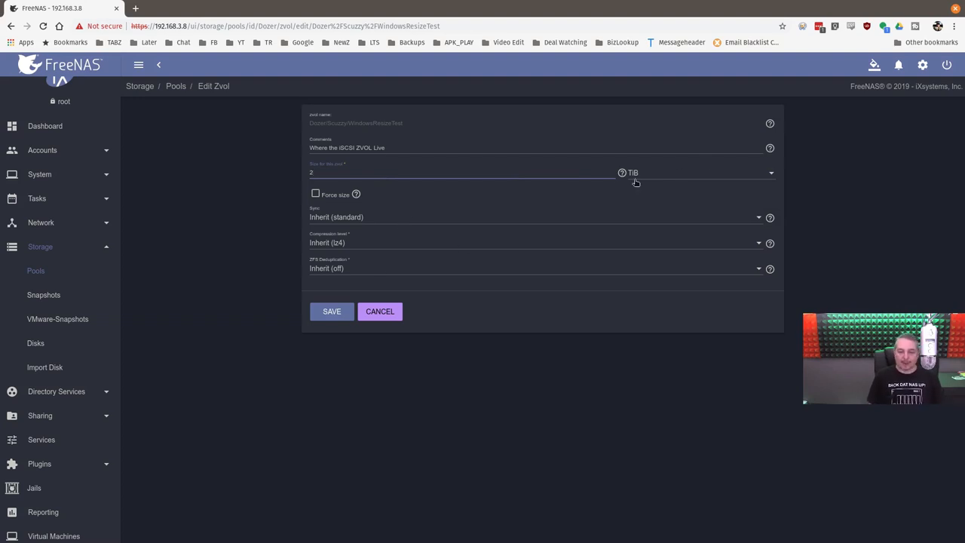
left_click(332, 311)
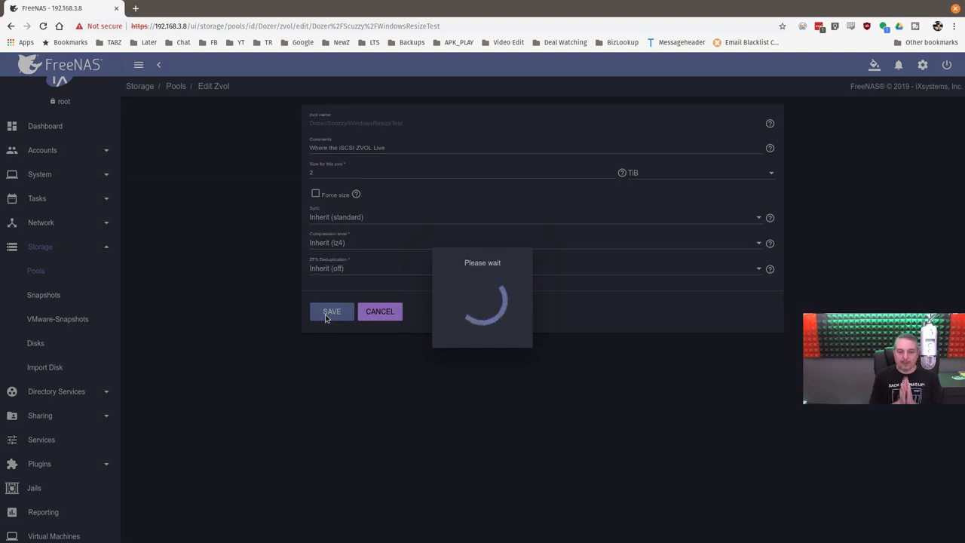
left_click(332, 310)
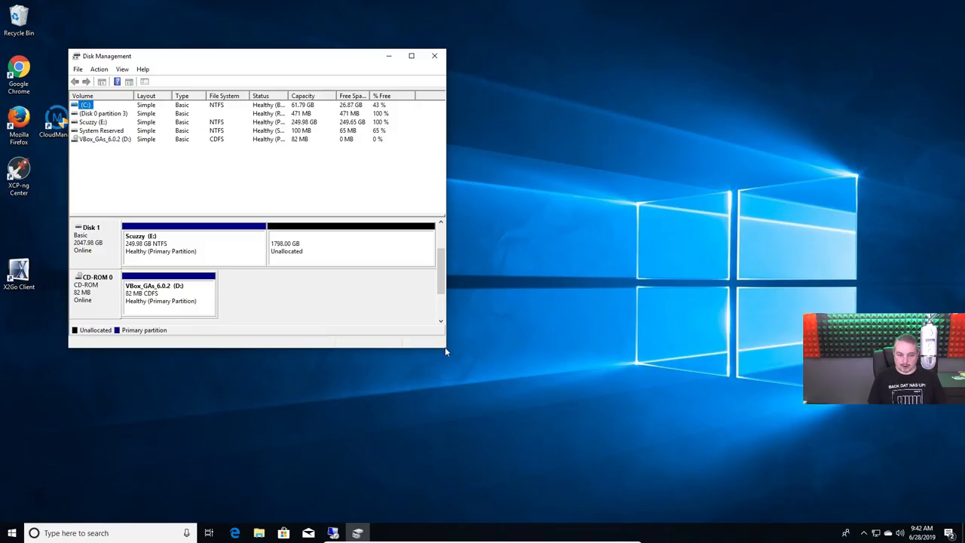
left_click(410, 56)
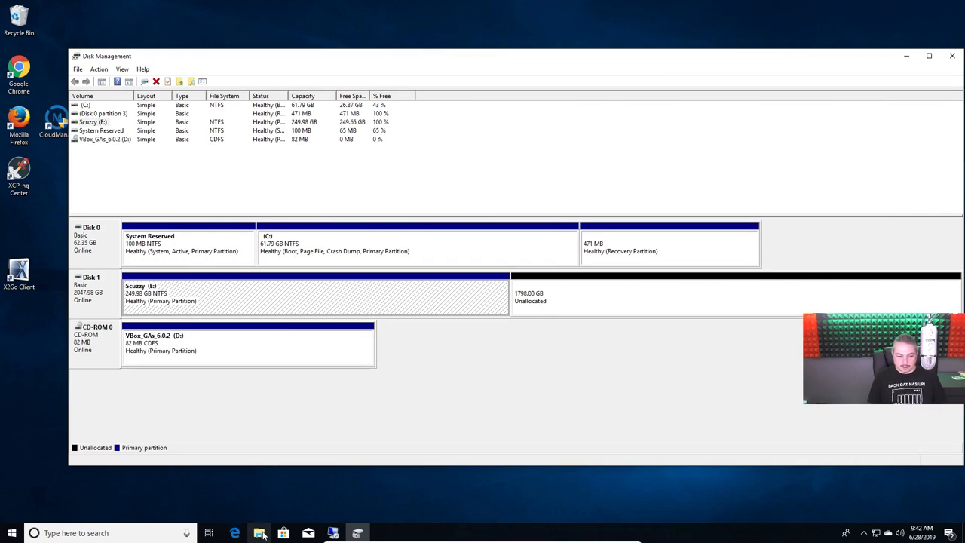
mouse_move(272, 534)
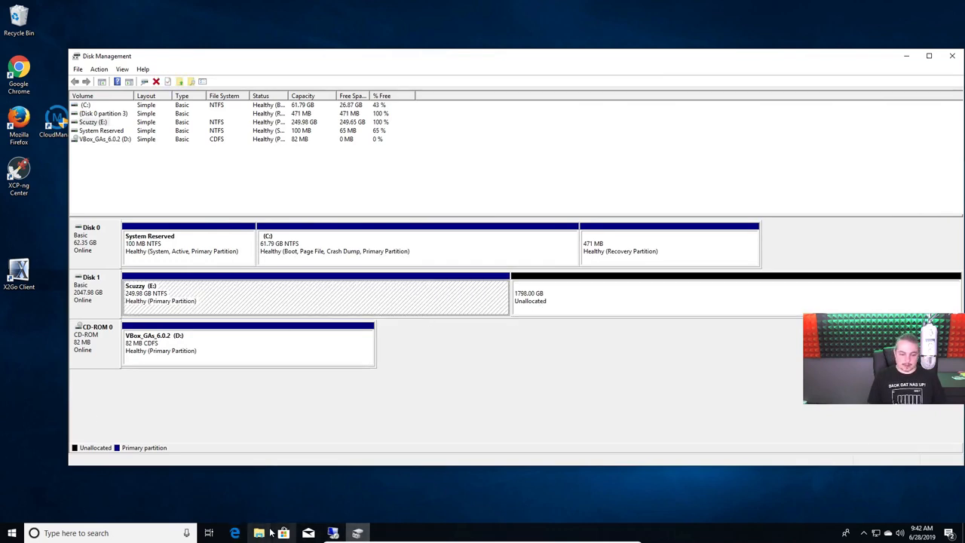
left_click(259, 534)
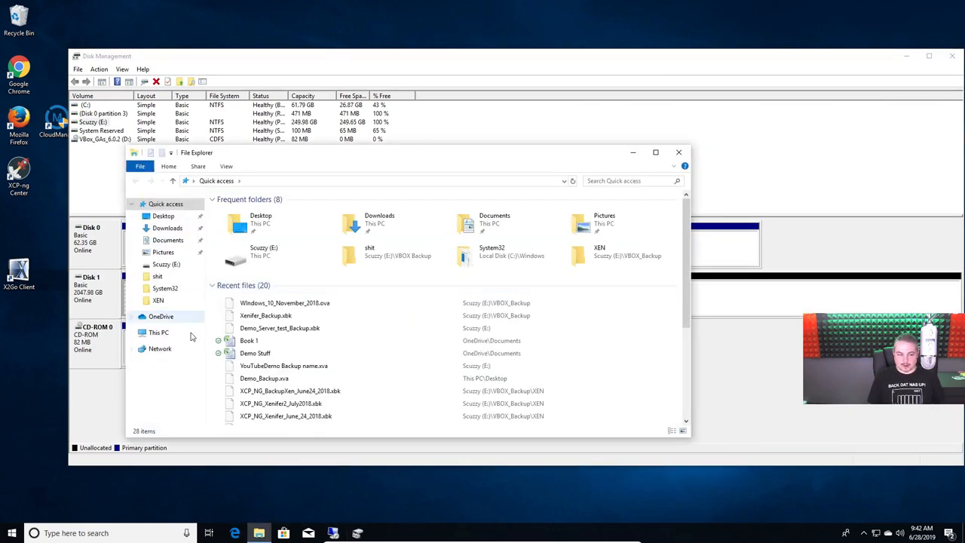
left_click(158, 331)
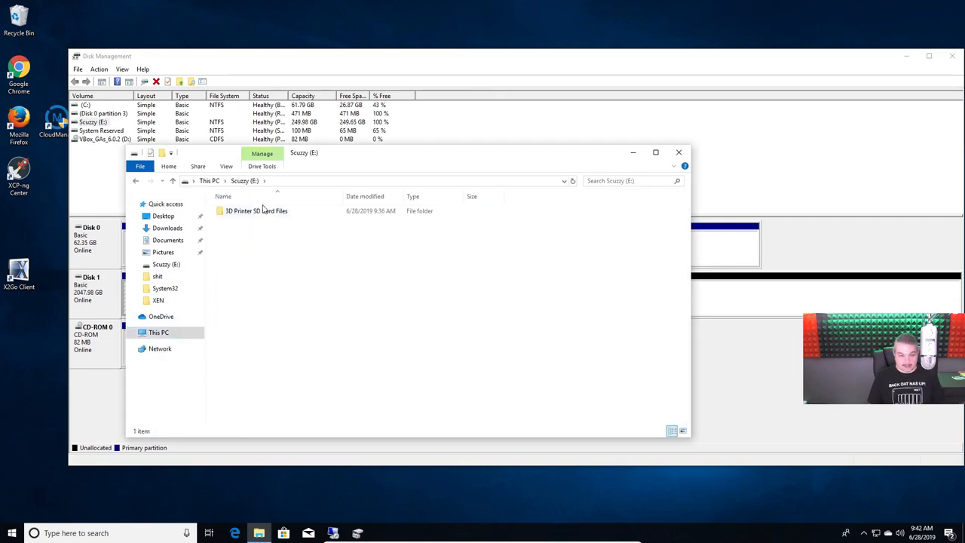
double_click(257, 211)
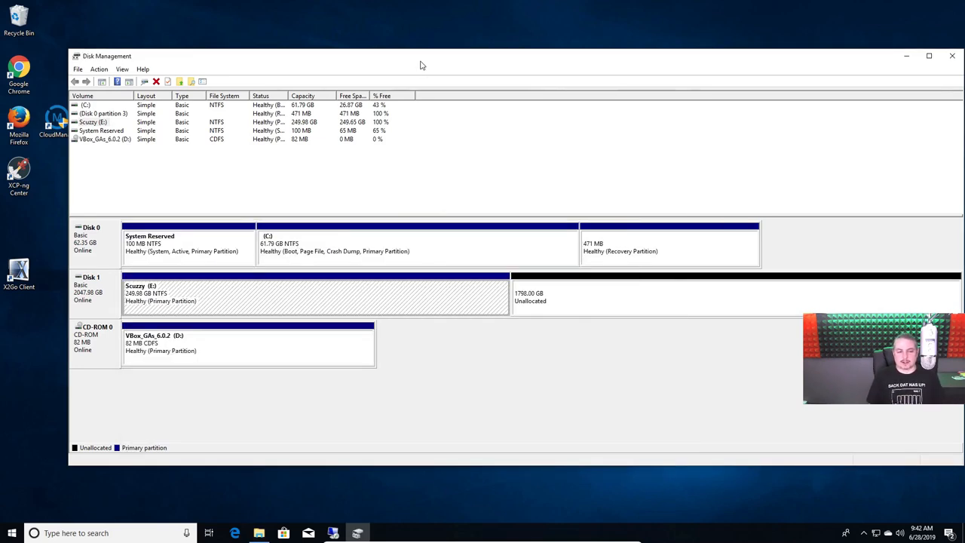
Extend Scoozy (E:) over all unallocated space on Disk 1 via the Extend Volume wizard
right_click(585, 299)
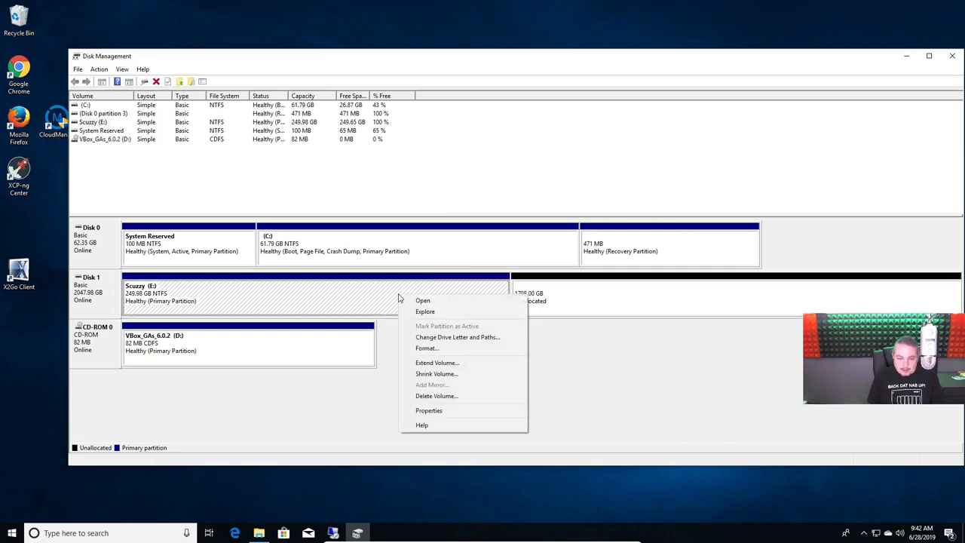
mouse_move(437, 362)
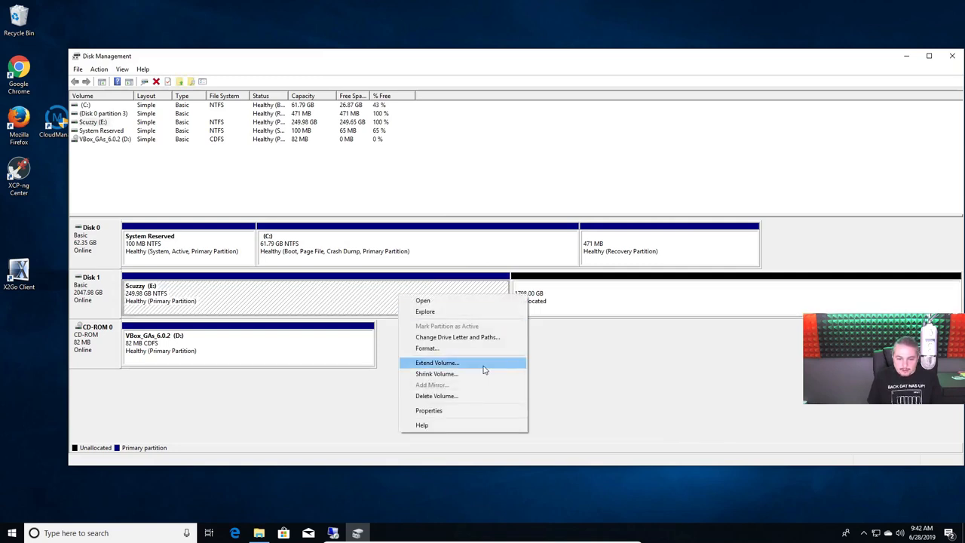
left_click(437, 362)
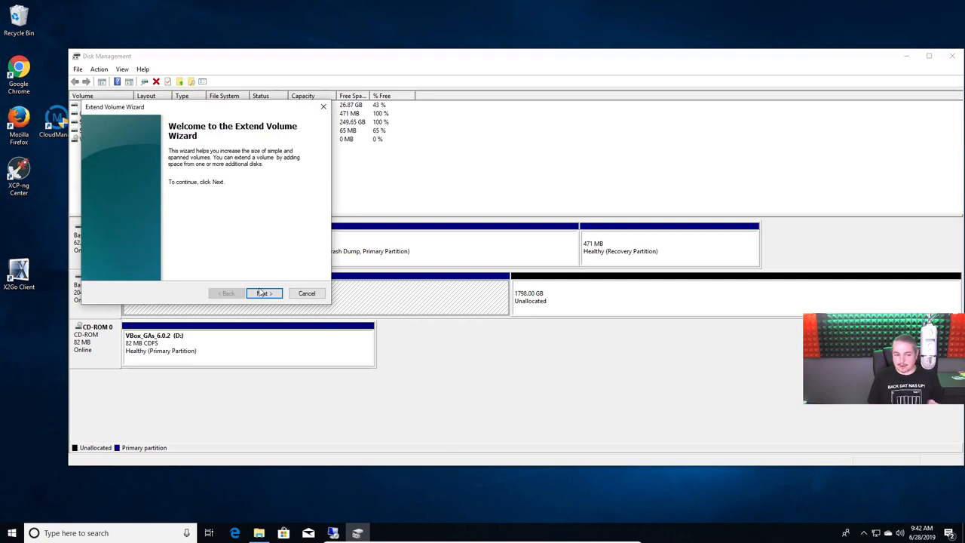
left_click(262, 292)
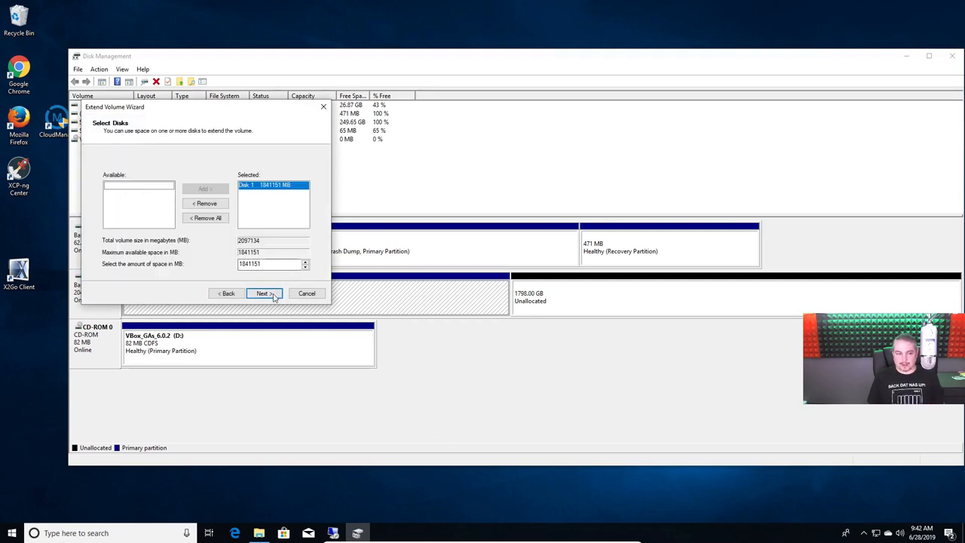
left_click(263, 292)
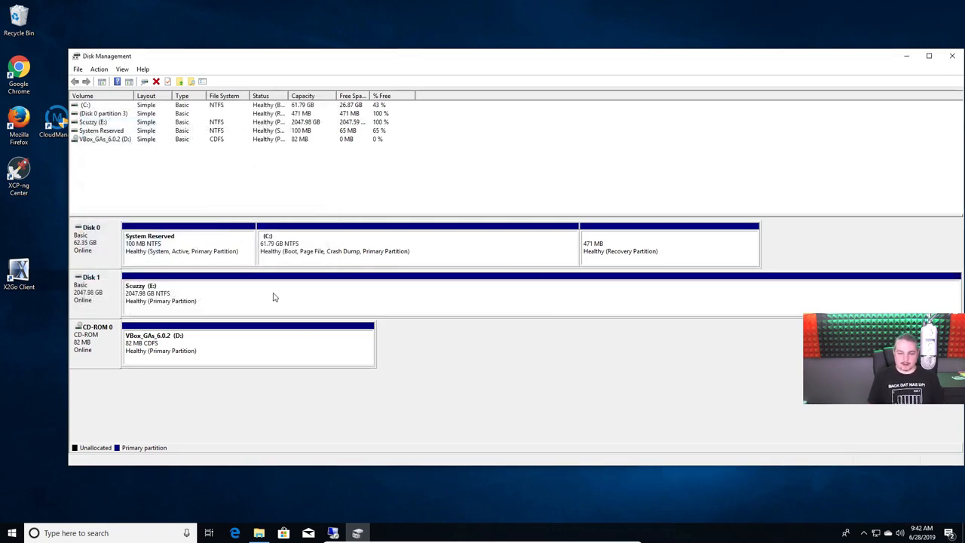
mouse_move(250, 274)
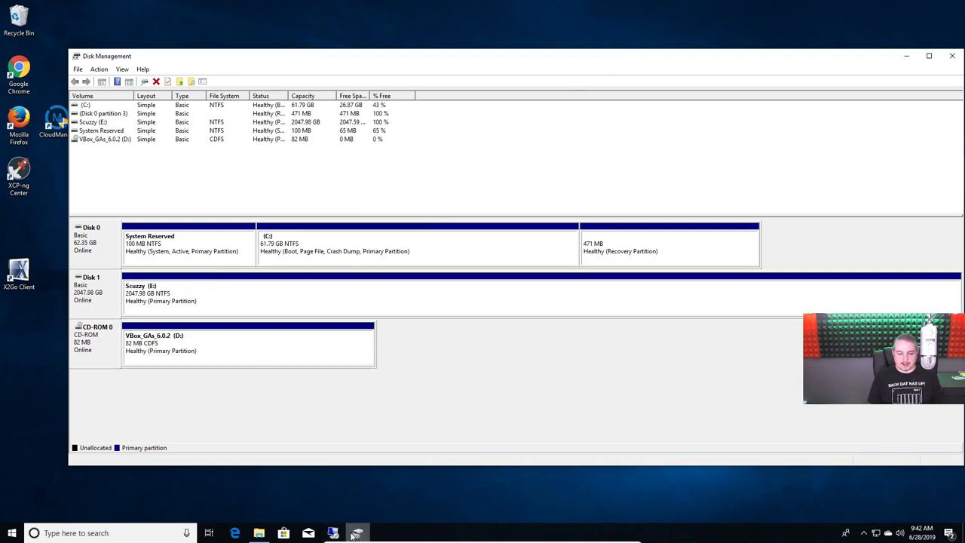
Browse This PC and the Scoozy (E:) drive to confirm its 1.99 TB capacity
left_click(259, 534)
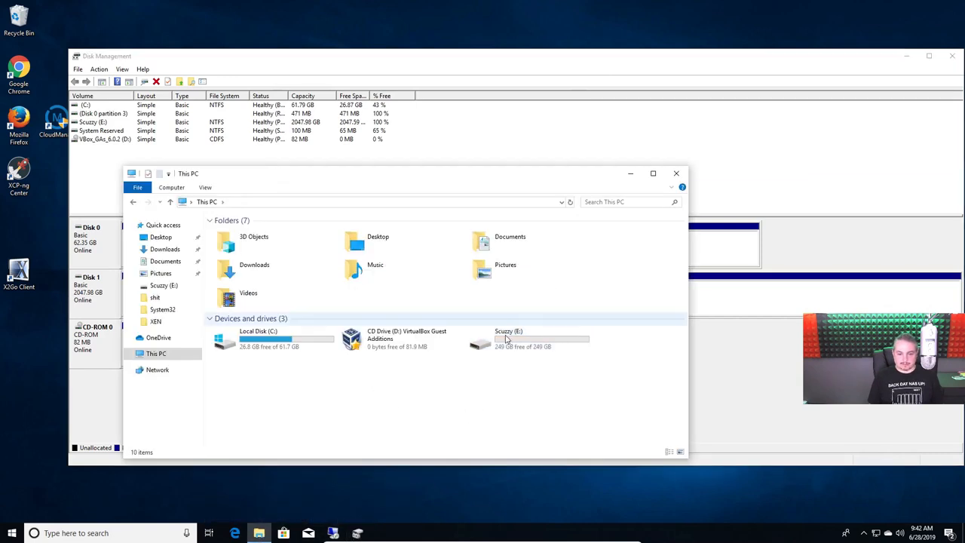
double_click(479, 339)
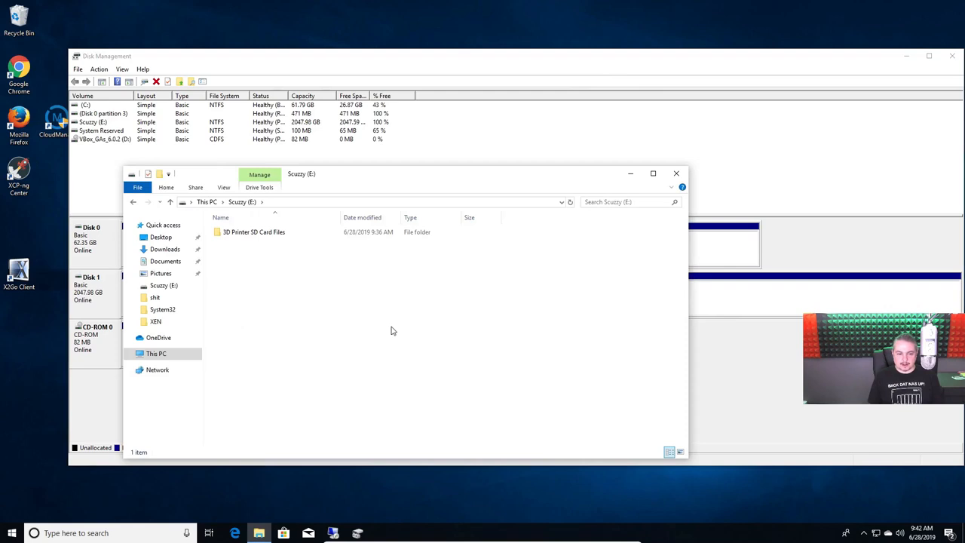
left_click(157, 353)
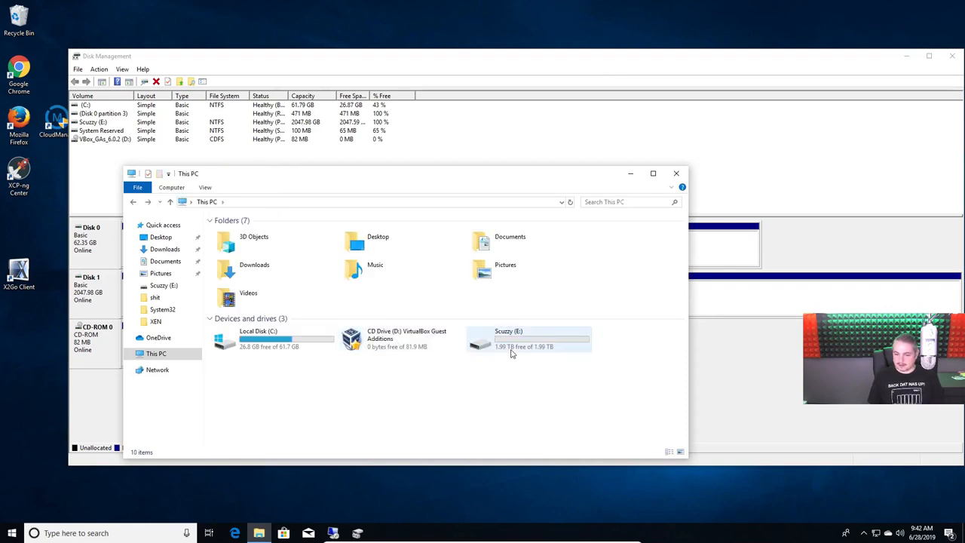
double_click(527, 338)
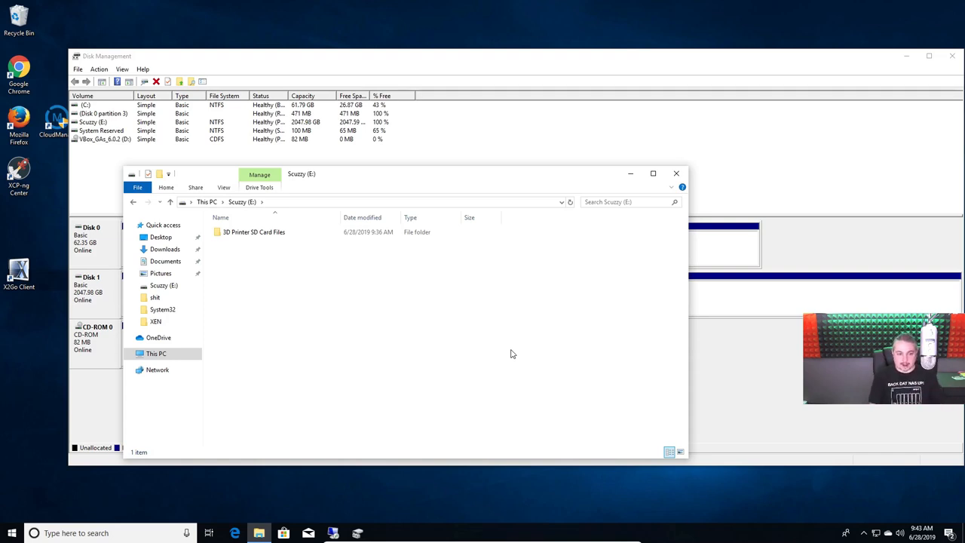
mouse_move(413, 395)
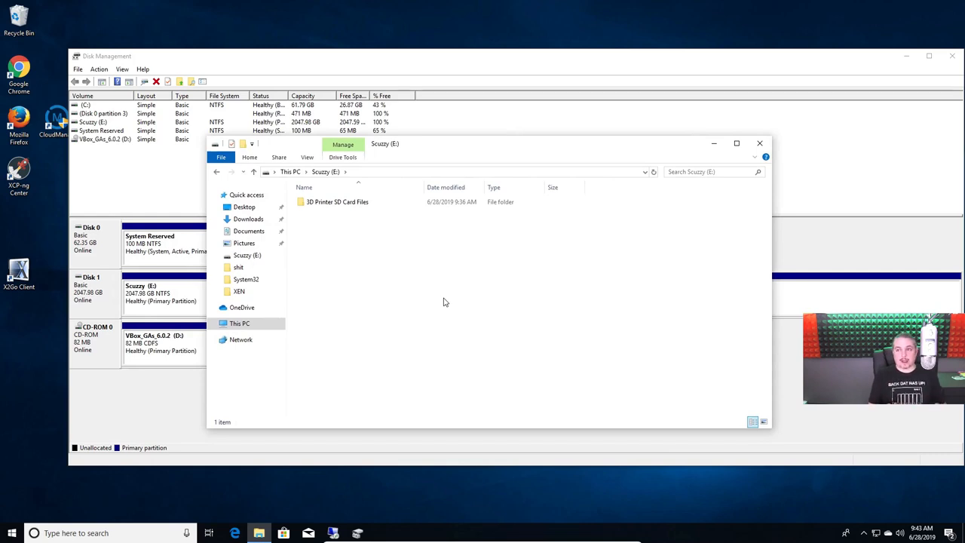
mouse_move(518, 144)
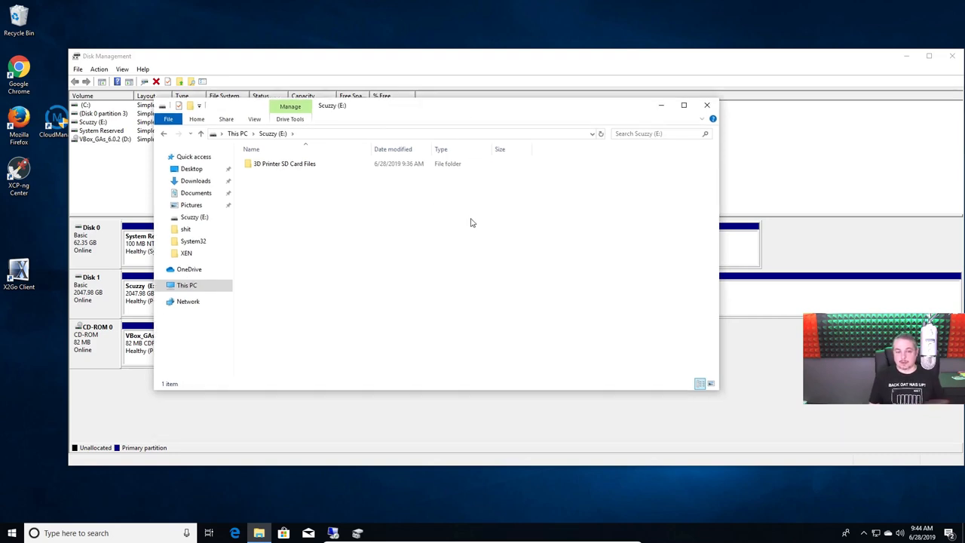
mouse_move(452, 258)
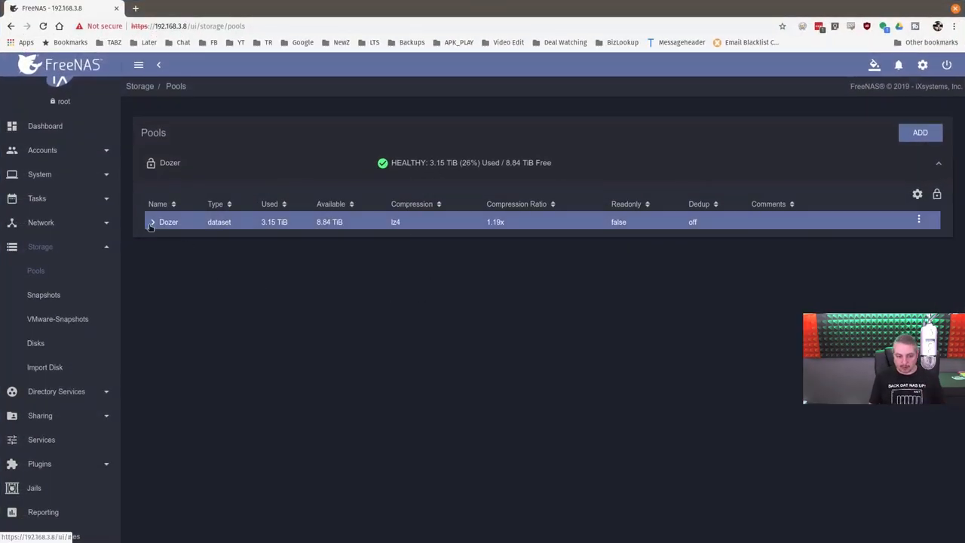
Expand the Dozer pool to show its datasets
left_click(150, 222)
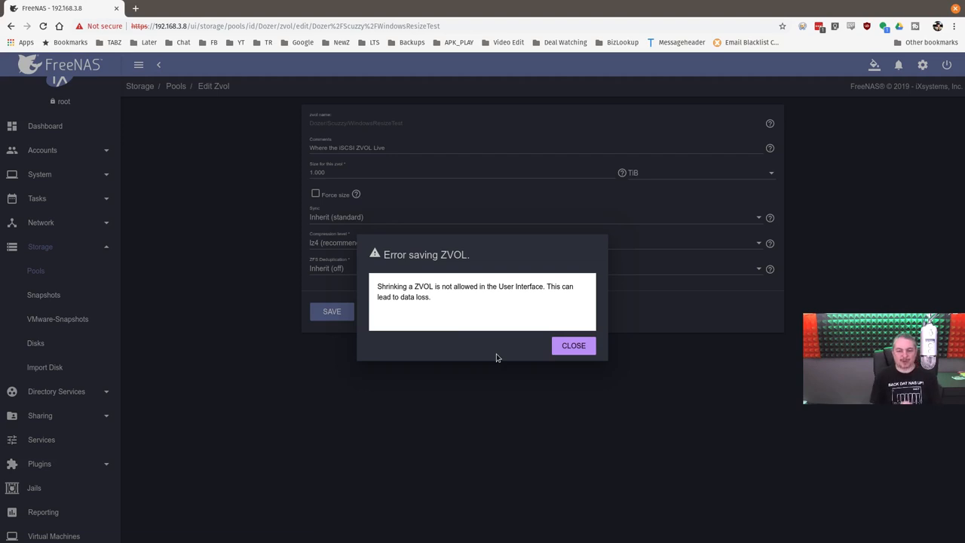
mouse_move(588, 328)
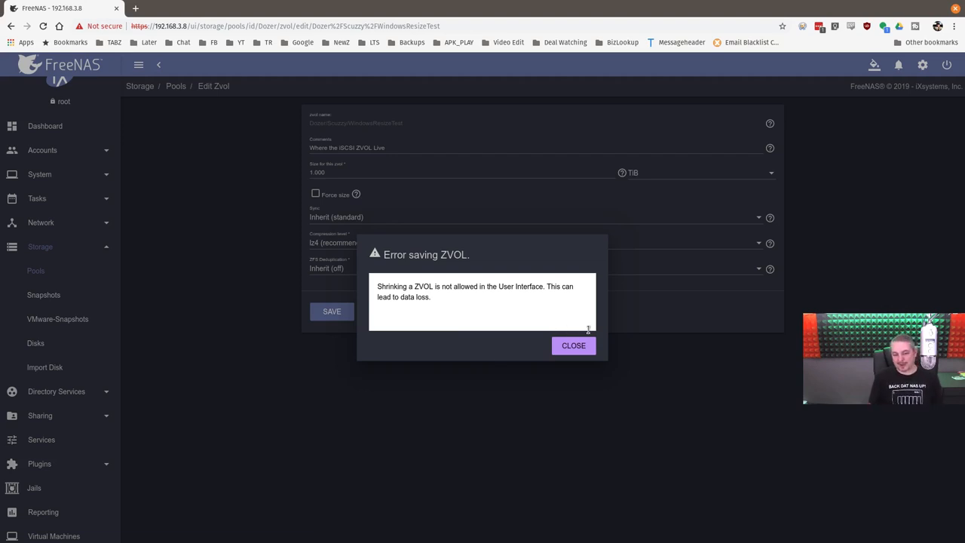
Dismiss the 'Error saving ZVOL' shrink-refused dialog
left_click(573, 345)
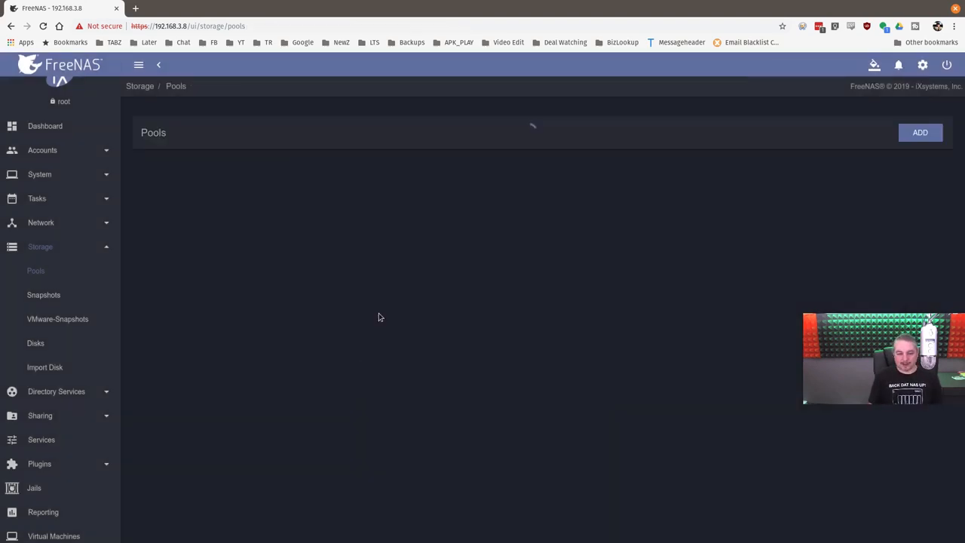